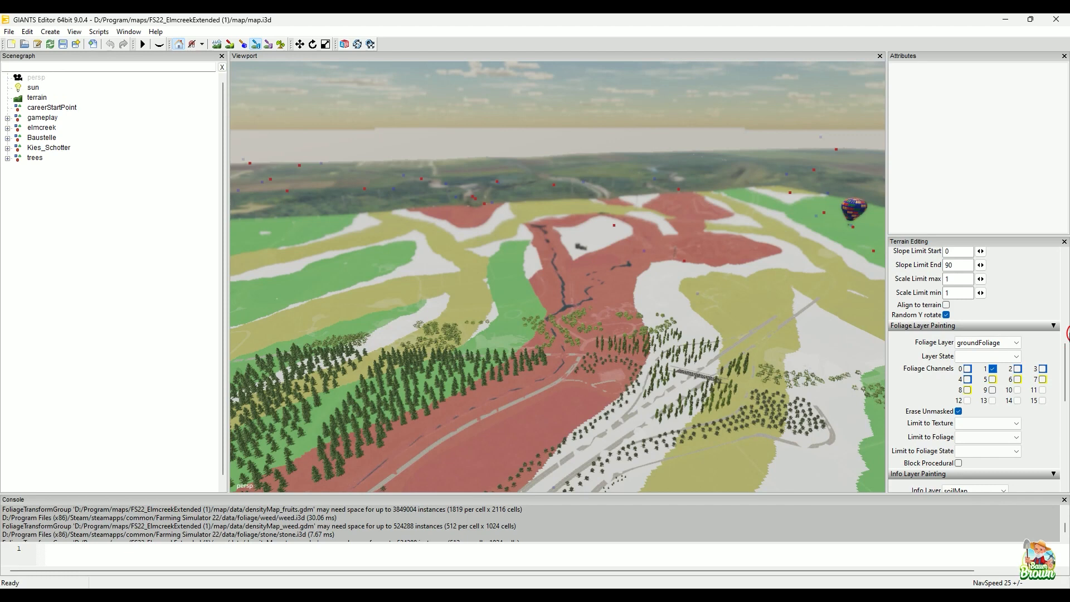
# - Open the foliage layer list, then scroll down and open the Info Layer dropdown
pyautogui.click(1017, 342)
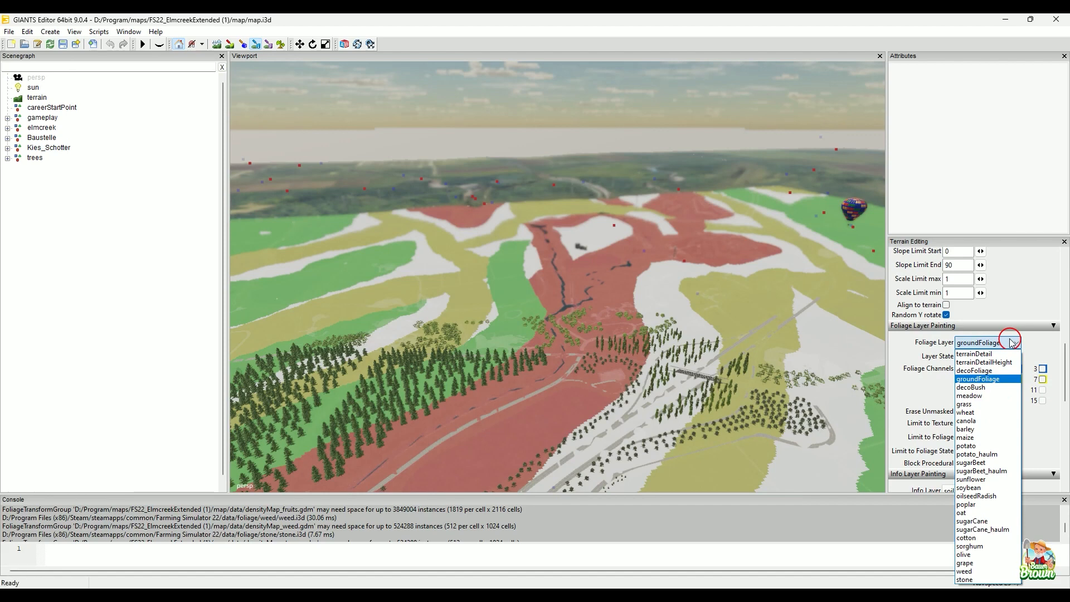
pyautogui.moveTo(985, 361)
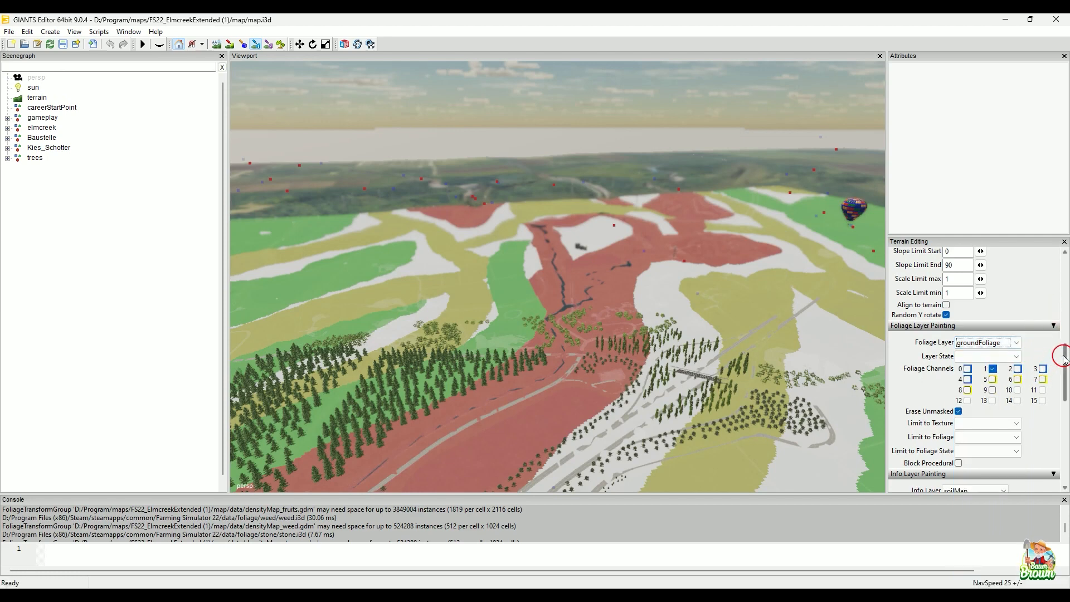
pyautogui.scroll(-3)
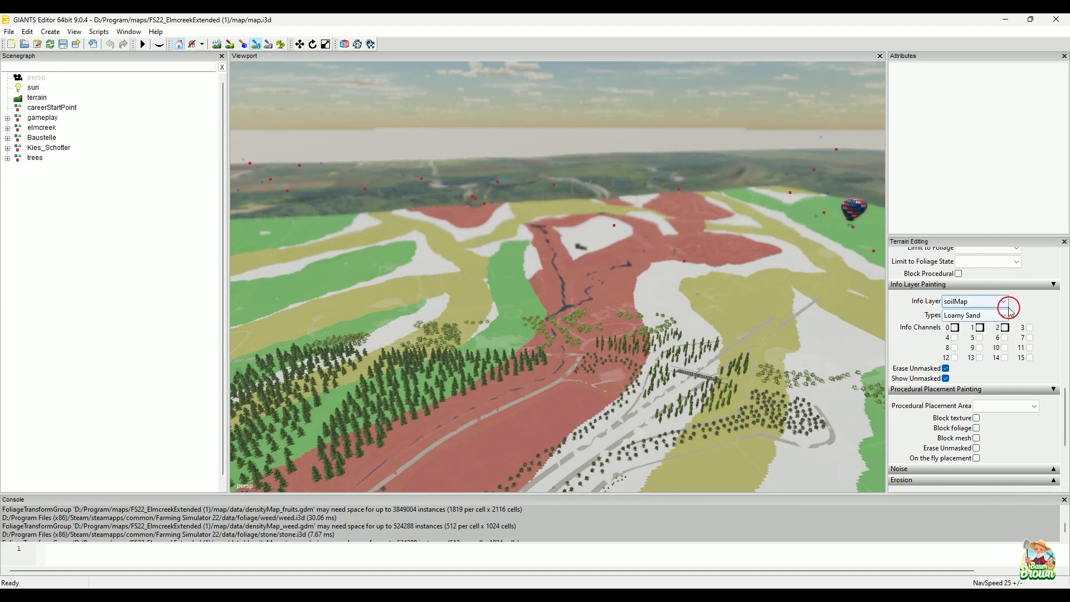
pyautogui.click(1004, 301)
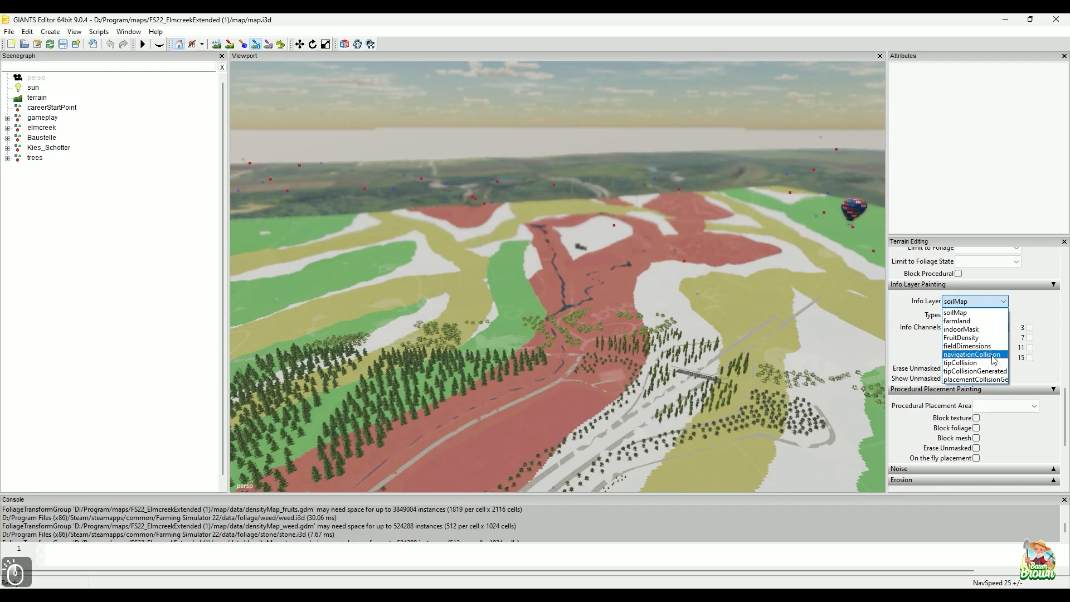
# - Switch the info layer from soilMap to navigationCollision, turning the terrain white
pyautogui.click(970, 354)
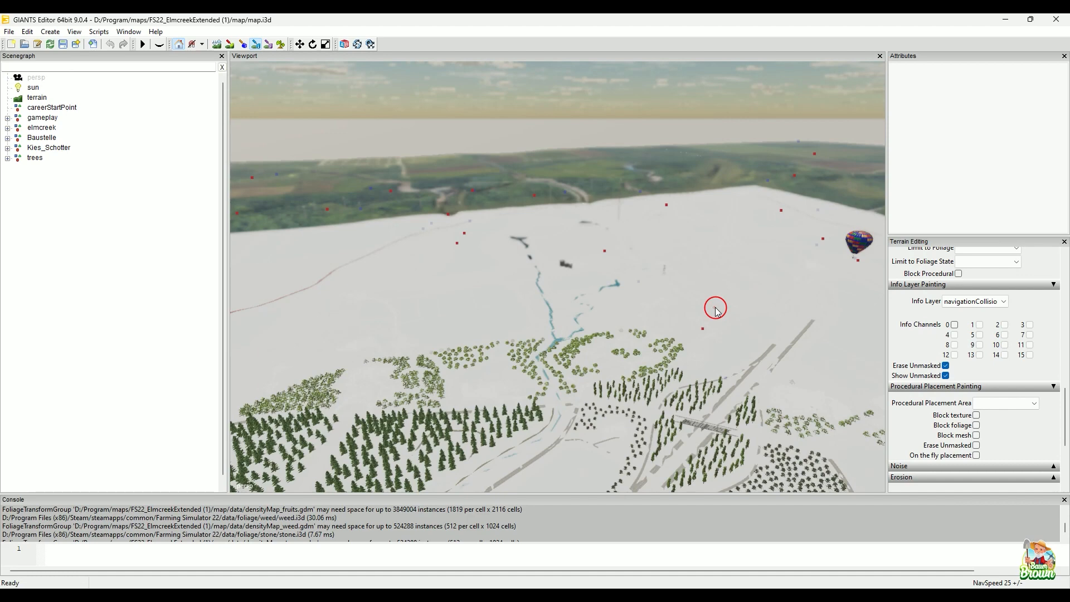
pyautogui.moveTo(647, 54)
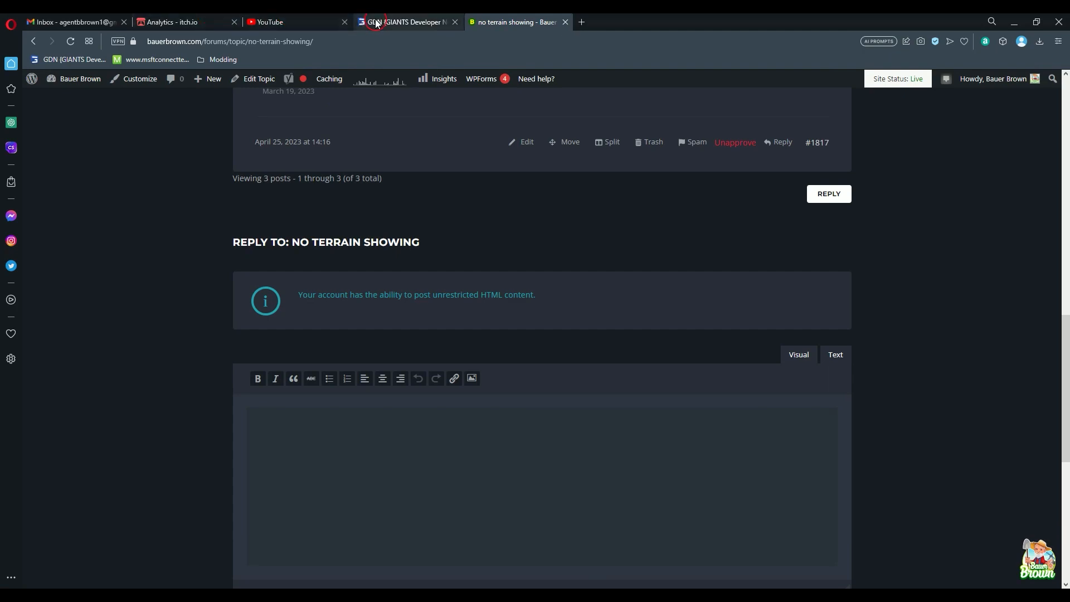
# - Switch to the GDN browser tab showing GIANTS Editor 9.0.4 downloads
pyautogui.click(405, 22)
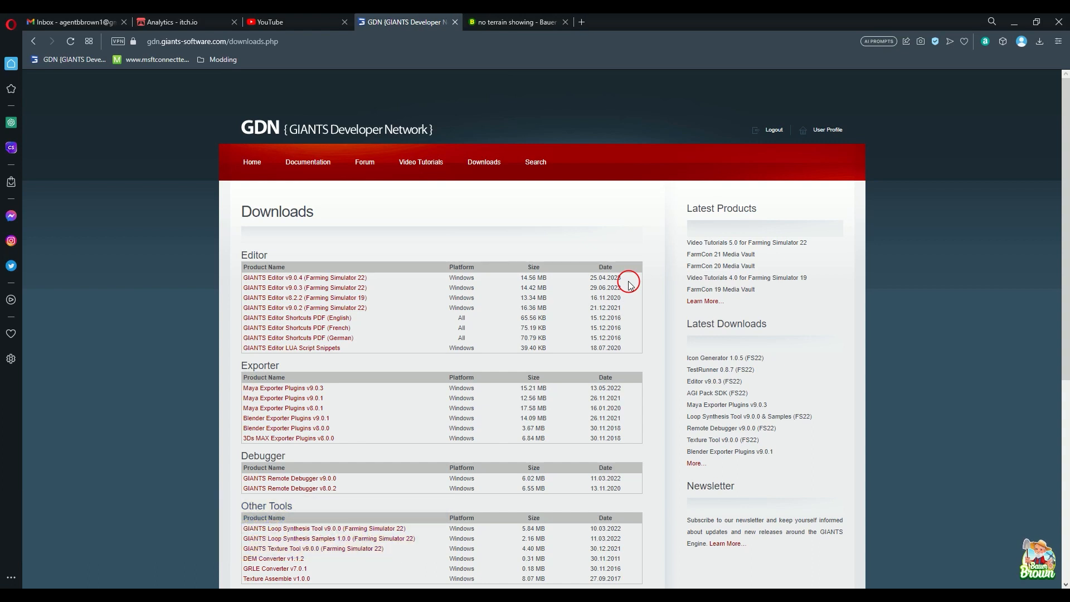
pyautogui.moveTo(336, 240)
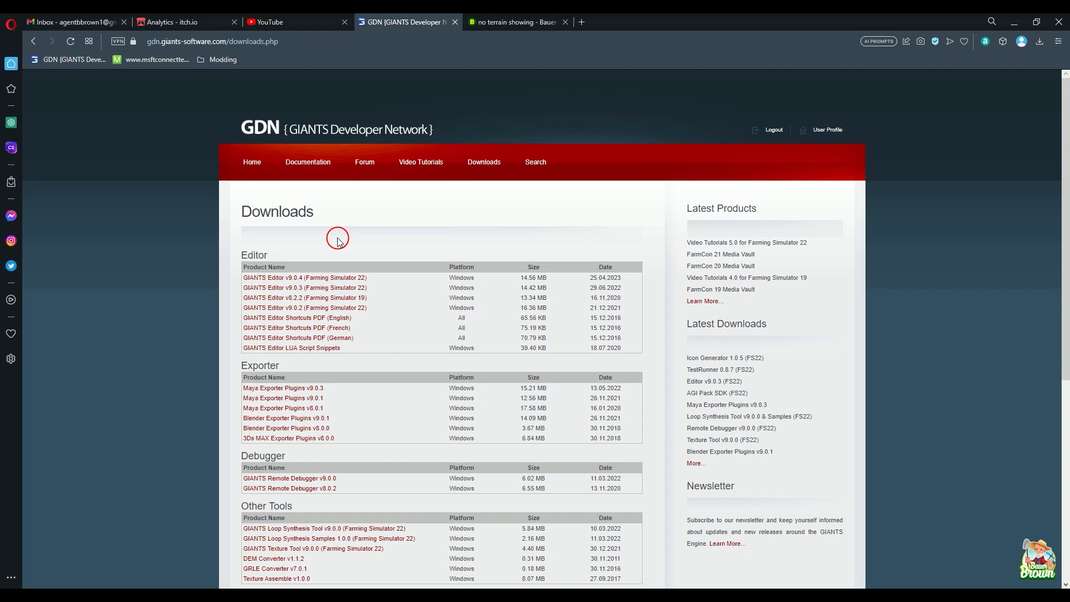
pyautogui.moveTo(314, 212)
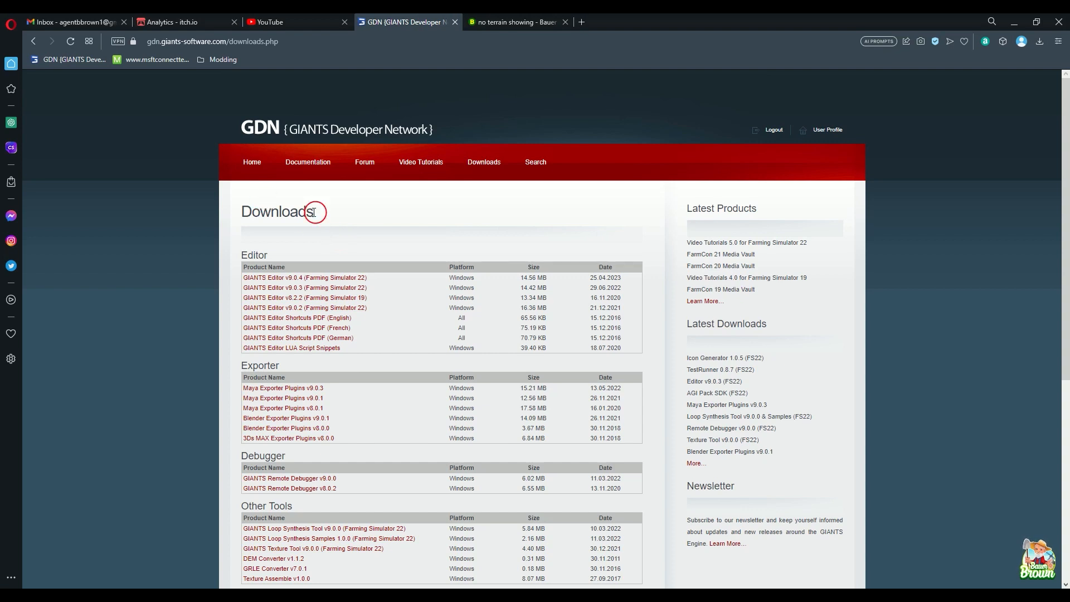